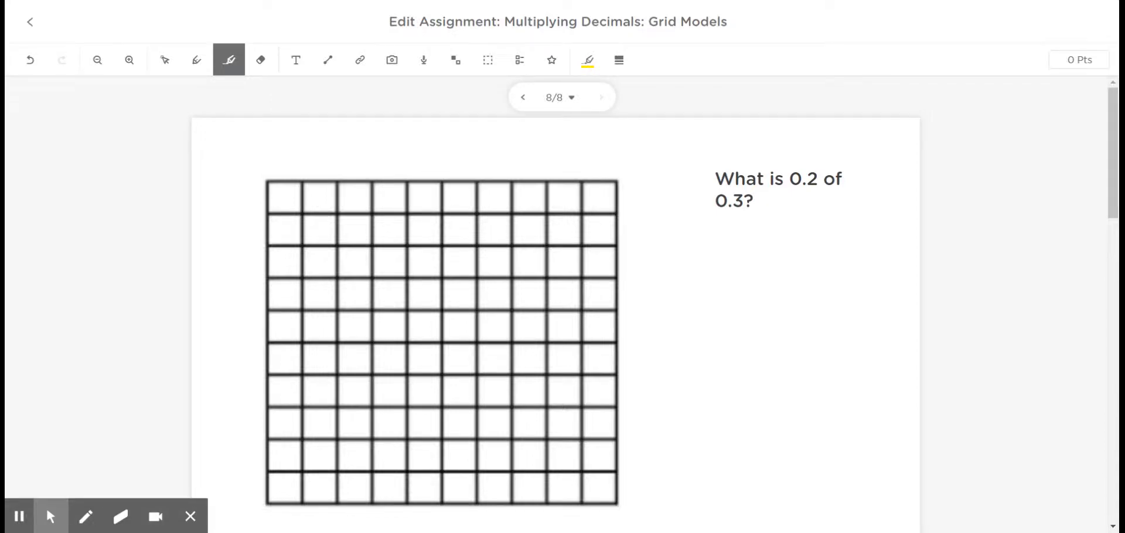
# Step: Loop the yellow highlighter around the question 'What is 0.2 of 0.3?' on slide 8
pyautogui.moveTo(781, 133); pyautogui.dragTo(871, 210)
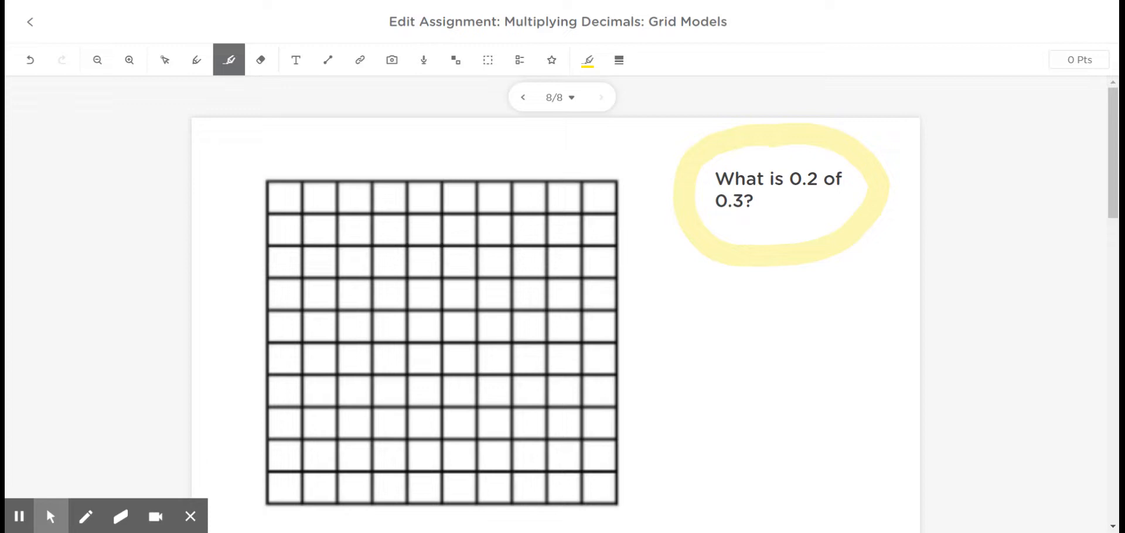
# Step: Undo the question's circle, scribble trial yellow shading across the grid, then undo it
pyautogui.click(29, 60)
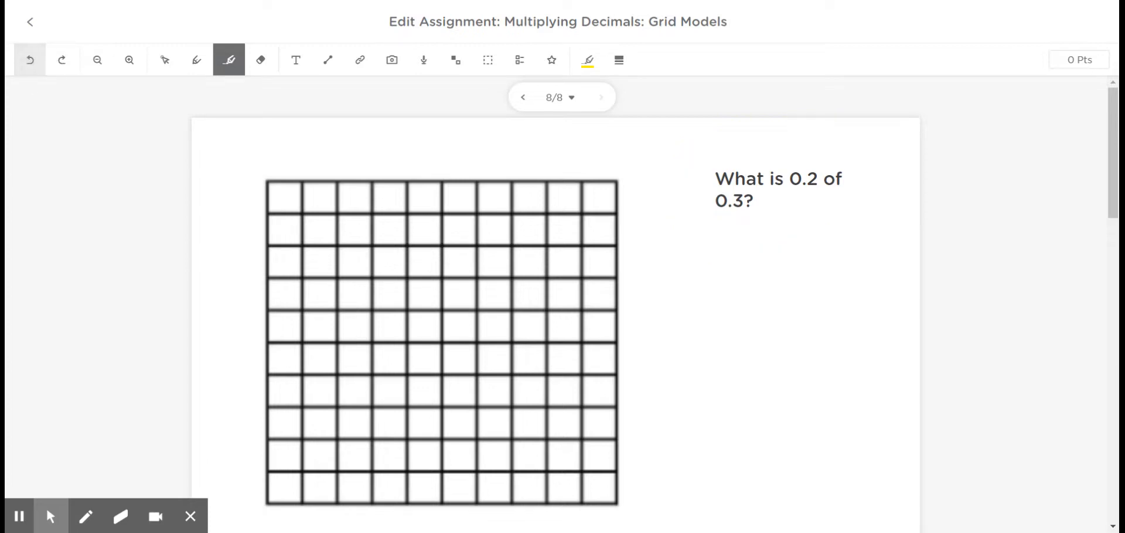
pyautogui.moveTo(30, 59)
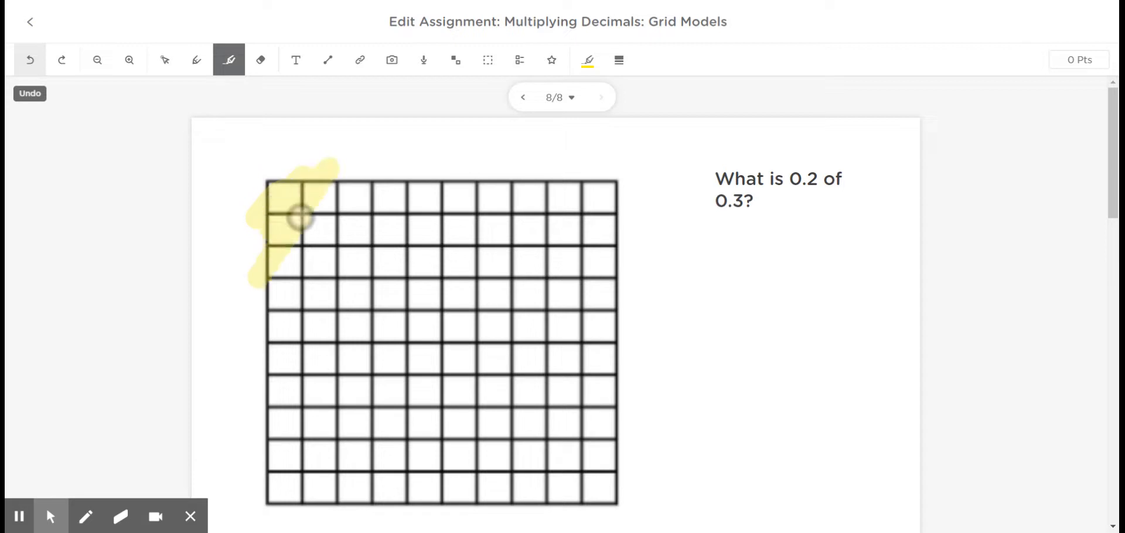
pyautogui.moveTo(297, 215); pyautogui.dragTo(294, 448)
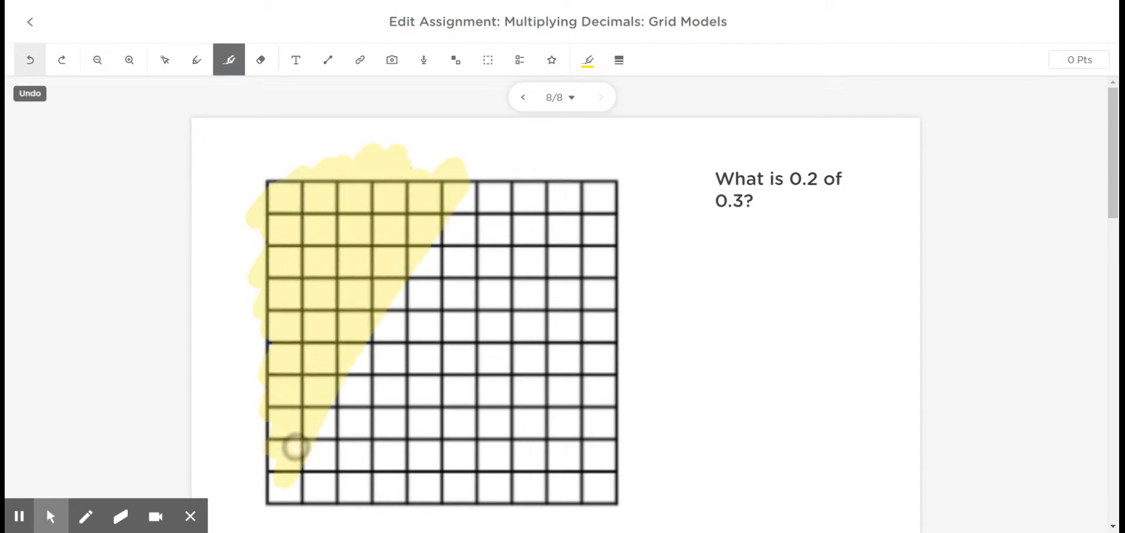
pyautogui.moveTo(294, 444); pyautogui.dragTo(383, 502)
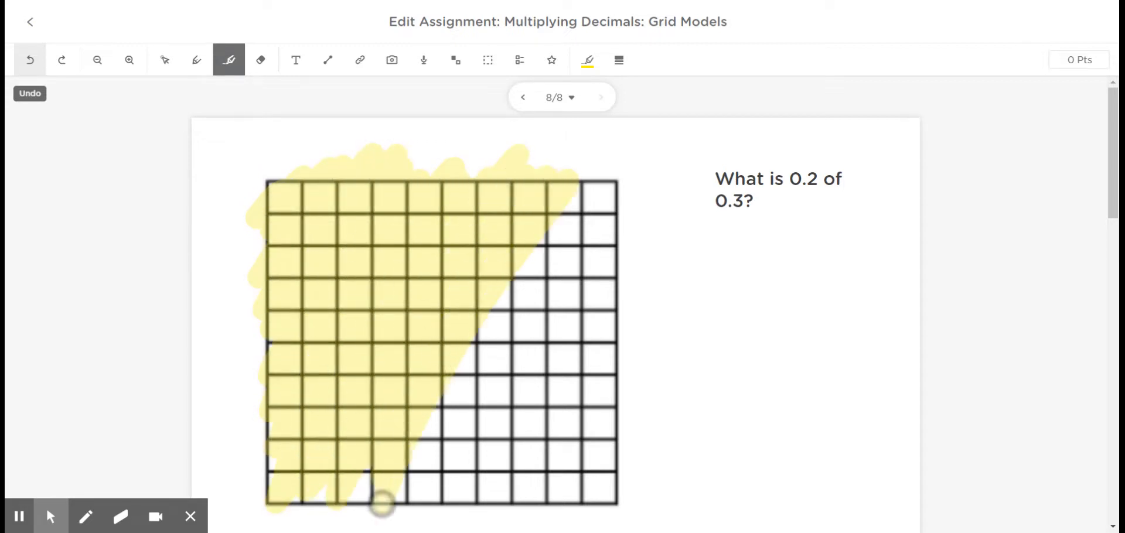
pyautogui.moveTo(383, 502); pyautogui.dragTo(617, 323)
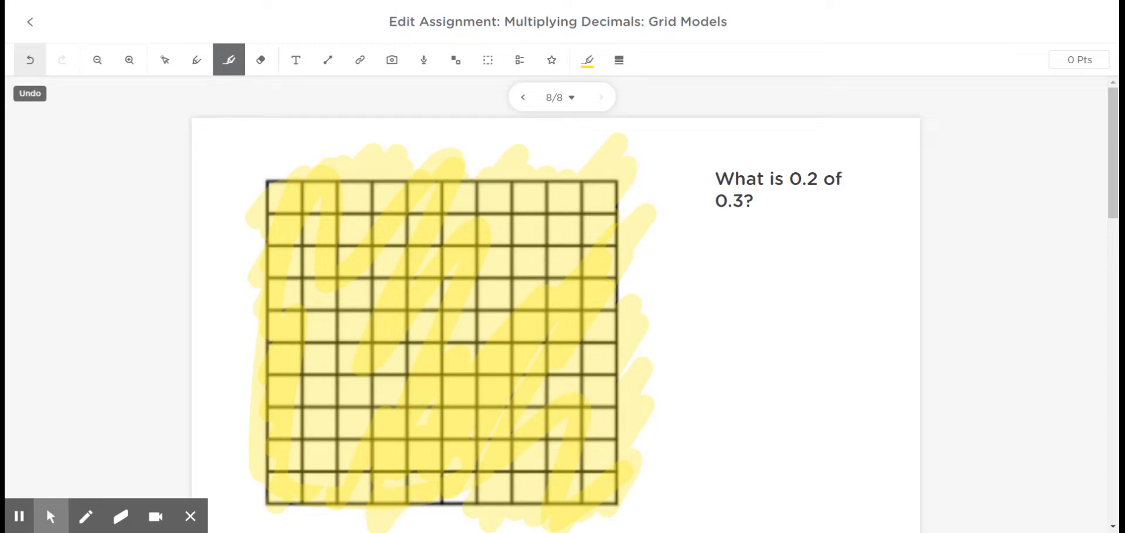
pyautogui.click(30, 59)
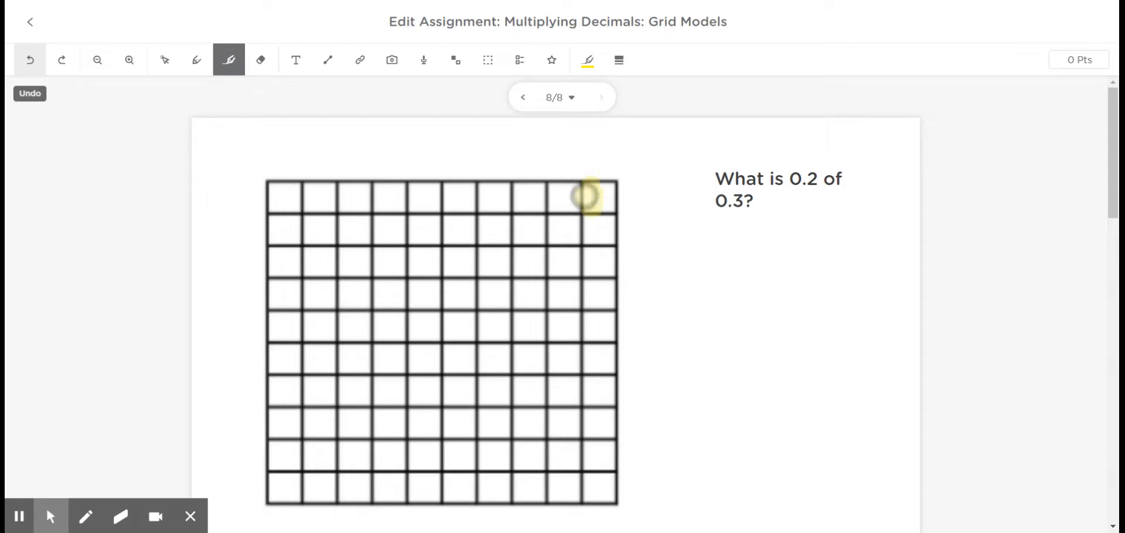
# Step: Mark the top-right square, label it '1/100 or 0.01' with a pen arrow, then undo all
pyautogui.click(597, 198)
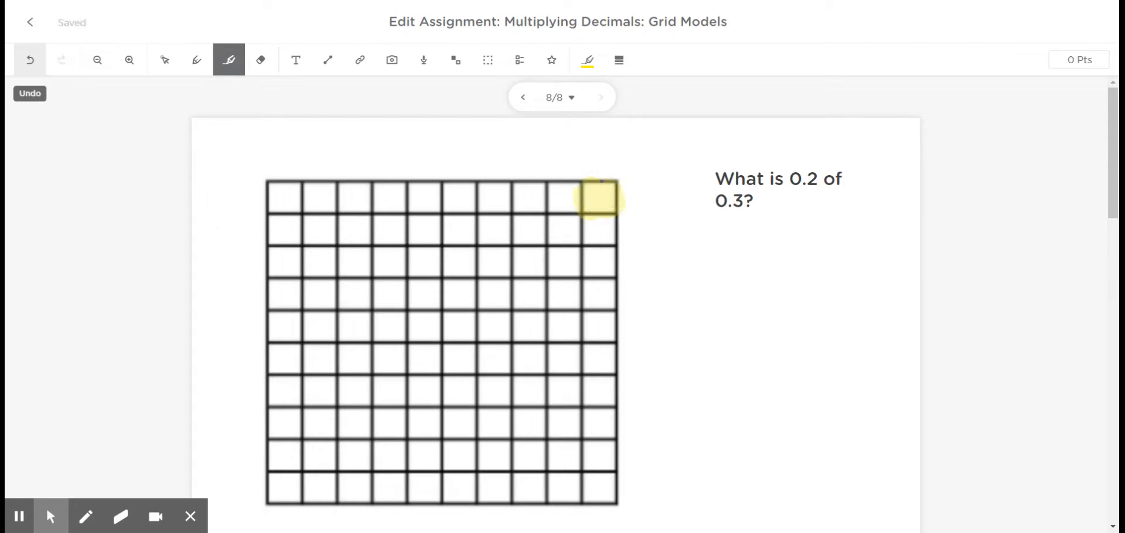
pyautogui.click(163, 60)
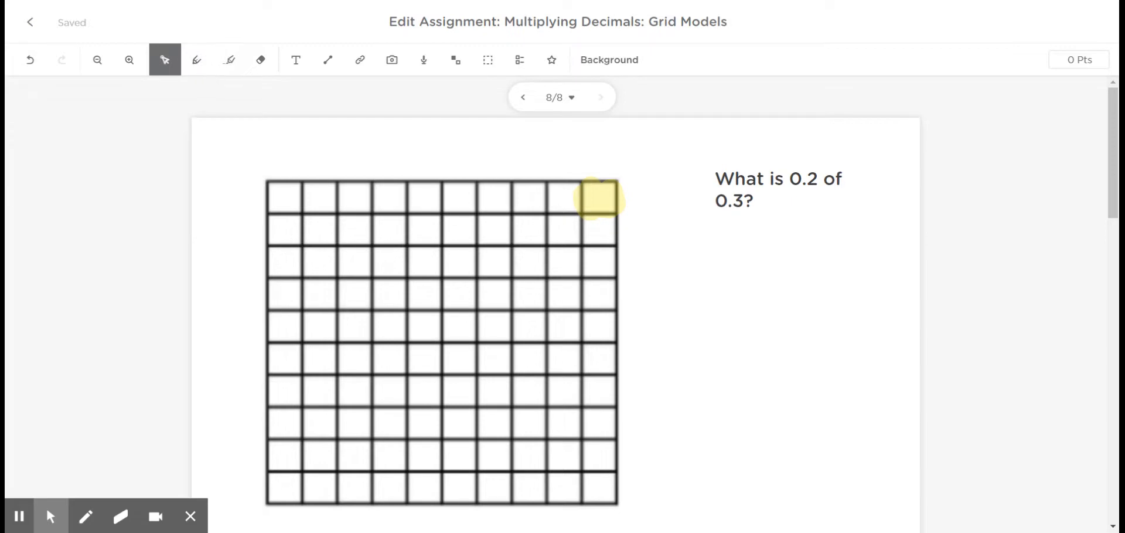
pyautogui.click(196, 59)
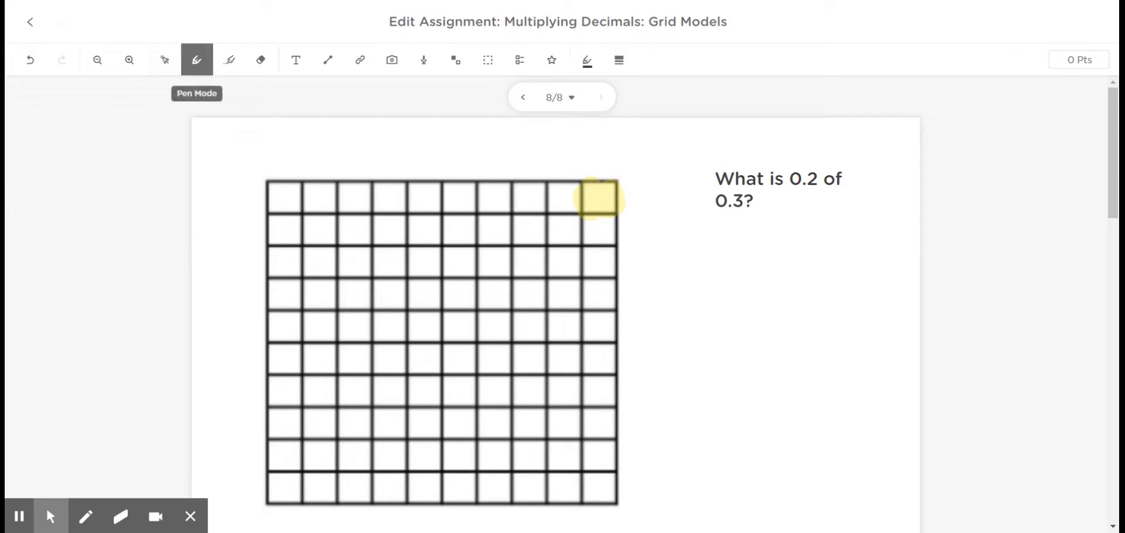
pyautogui.moveTo(638, 222); pyautogui.dragTo(699, 344)
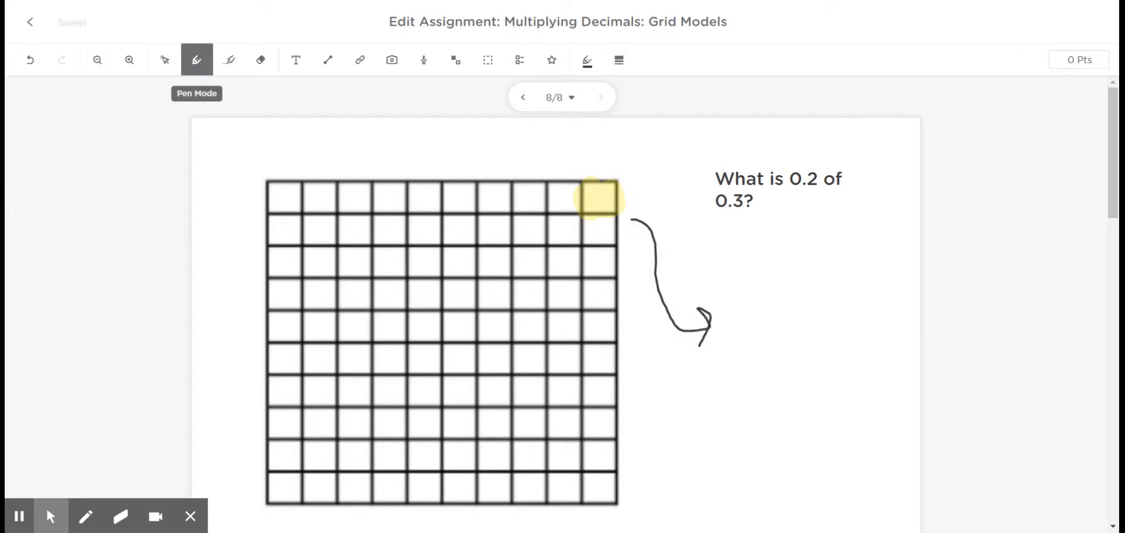
pyautogui.moveTo(750, 280); pyautogui.dragTo(775, 351)
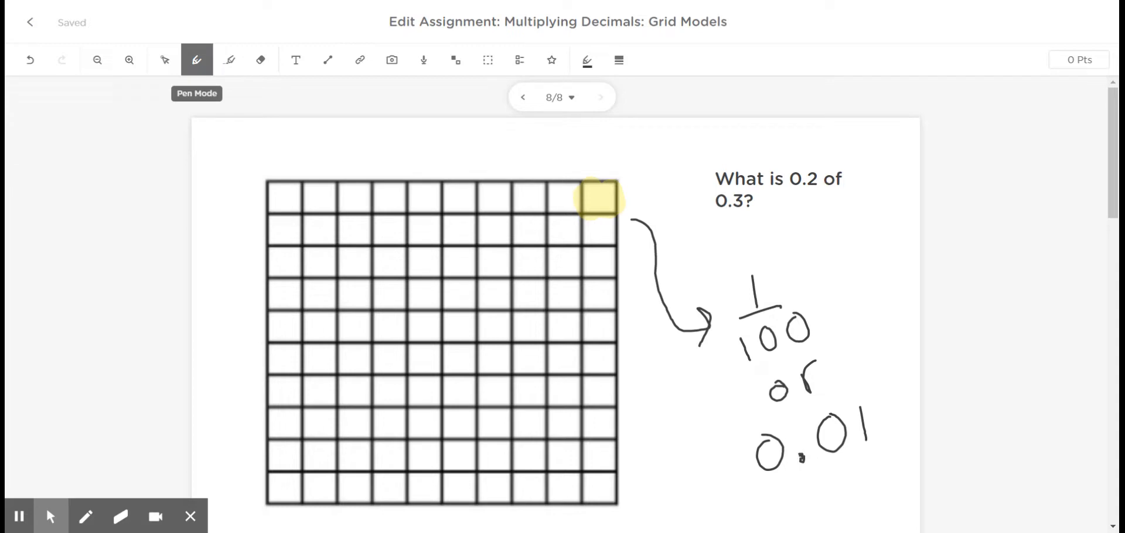
pyautogui.click(30, 60)
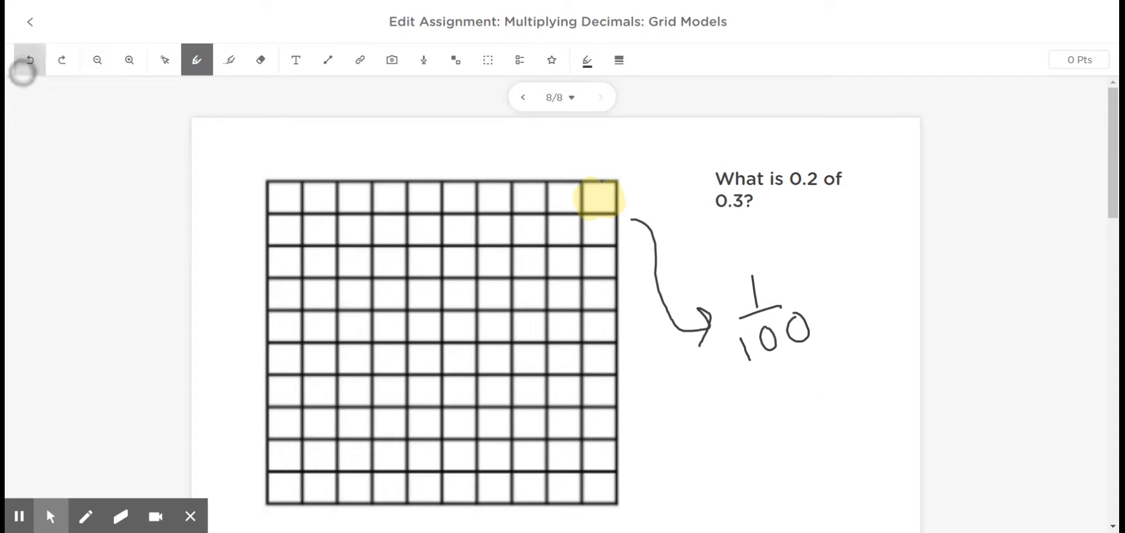
pyautogui.click(29, 59)
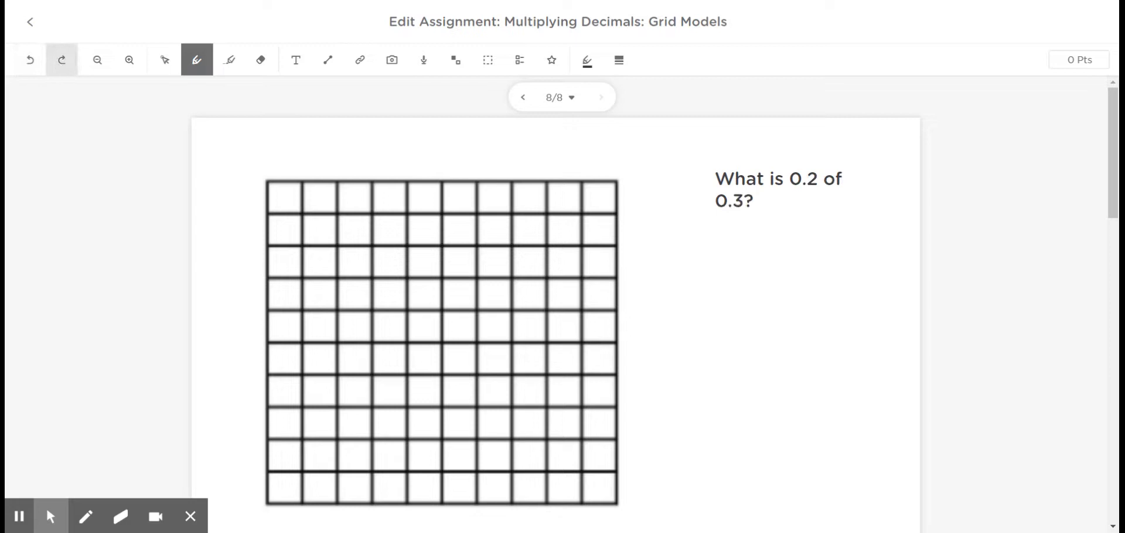
# Step: Try shading the first column yellow, undo it, and highlight '0.3' in the question
pyautogui.click(230, 60)
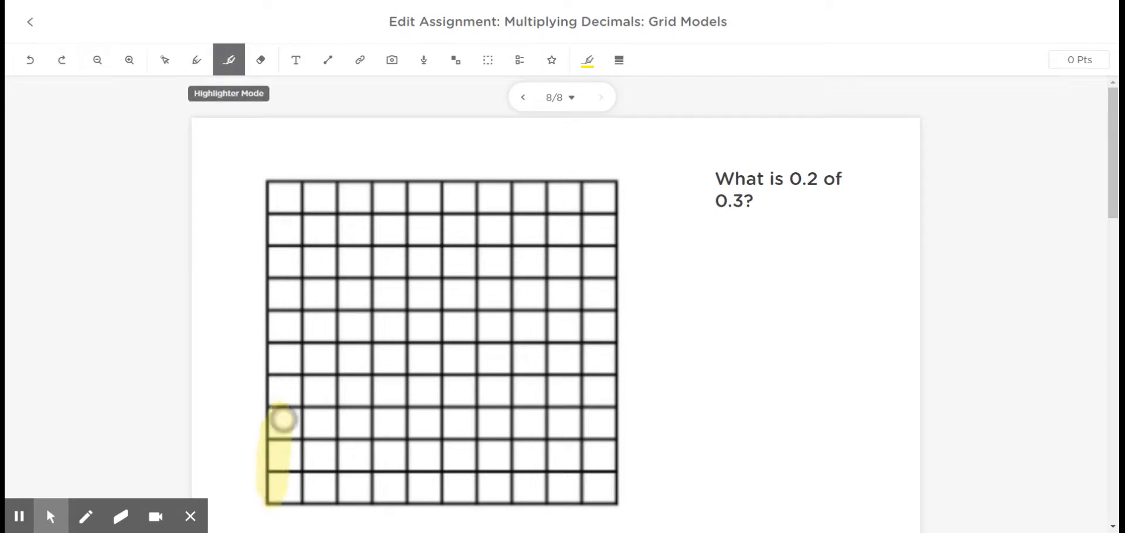
pyautogui.moveTo(280, 420); pyautogui.dragTo(287, 226)
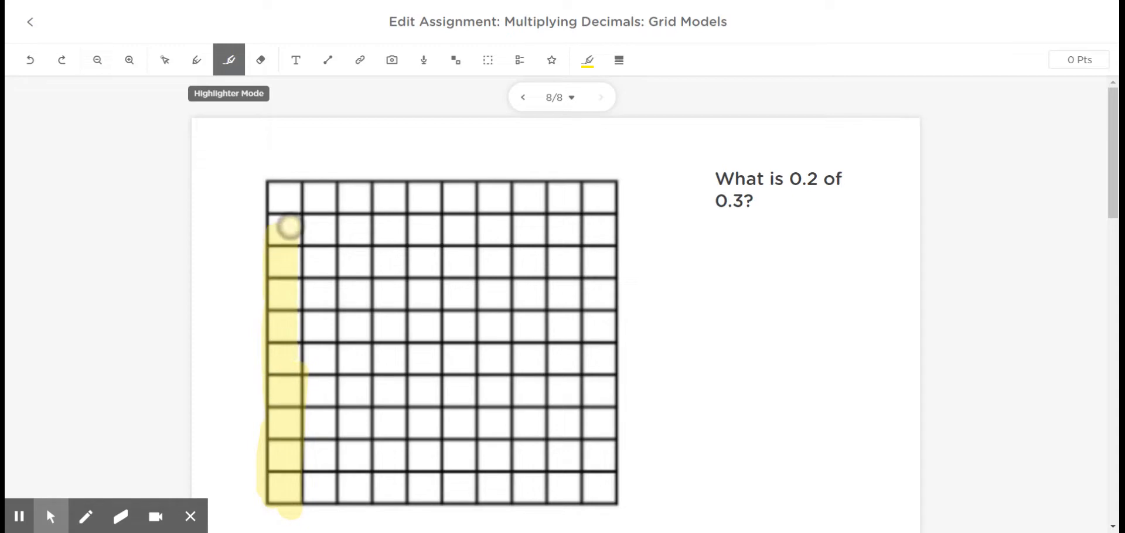
pyautogui.moveTo(283, 230); pyautogui.dragTo(284, 194)
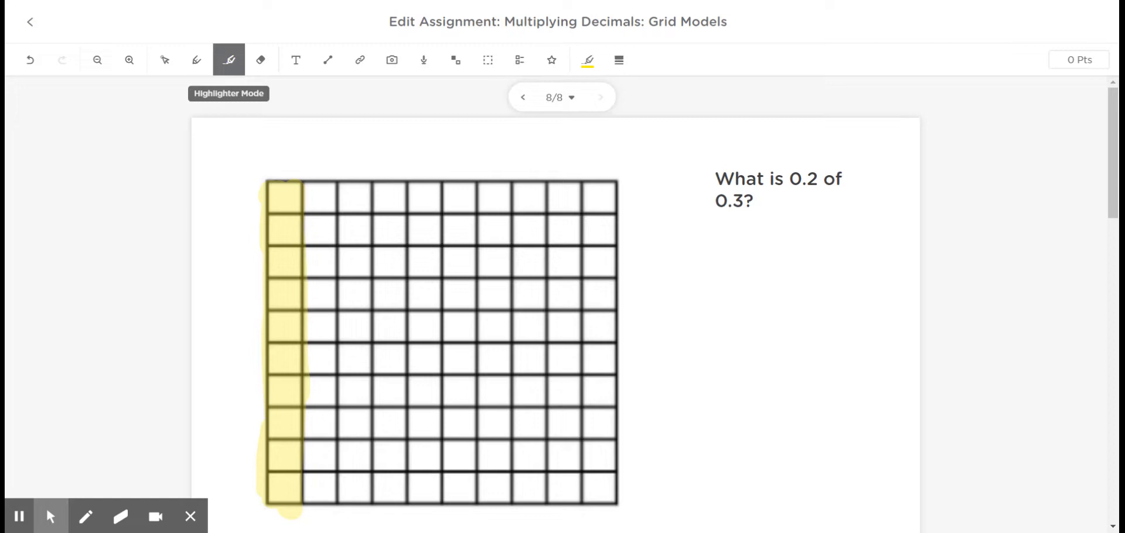
pyautogui.click(29, 60)
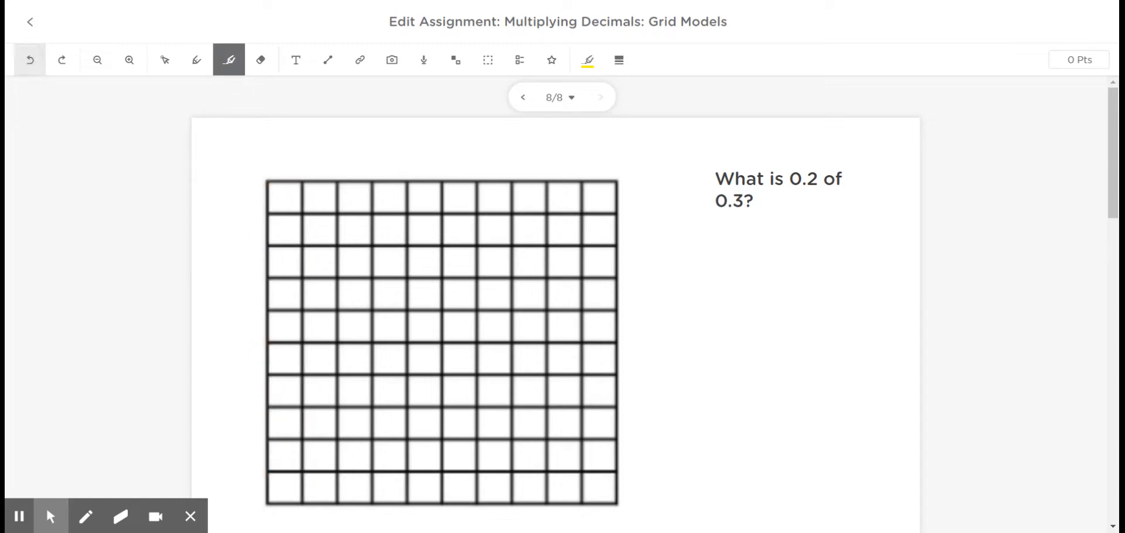
pyautogui.moveTo(696, 201); pyautogui.dragTo(757, 201)
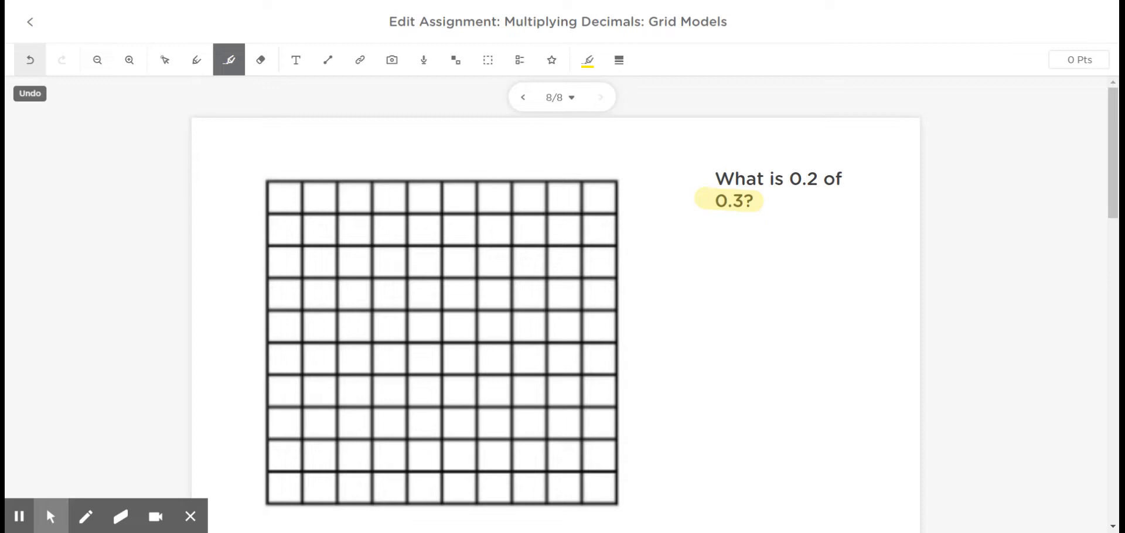
# Step: Shade the first three grid columns yellow
pyautogui.moveTo(283, 495); pyautogui.dragTo(284, 419)
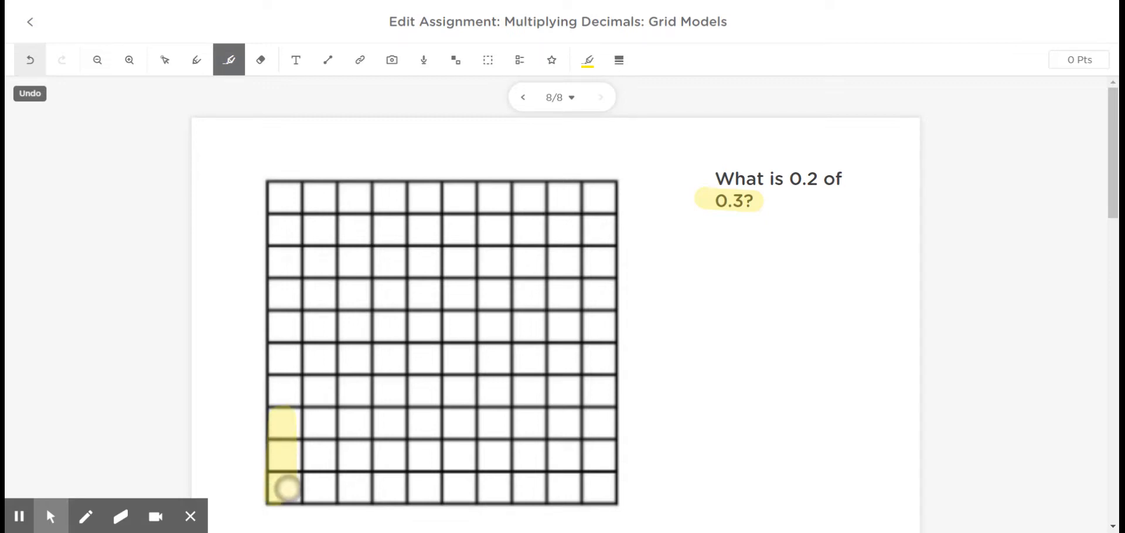
pyautogui.moveTo(283, 491); pyautogui.dragTo(280, 305)
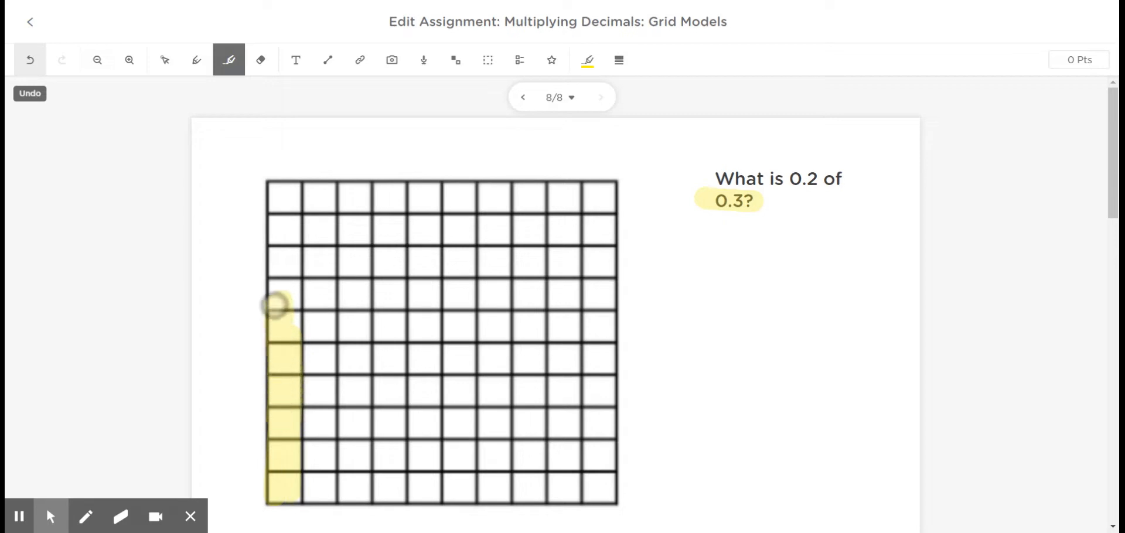
pyautogui.moveTo(280, 307); pyautogui.dragTo(283, 186)
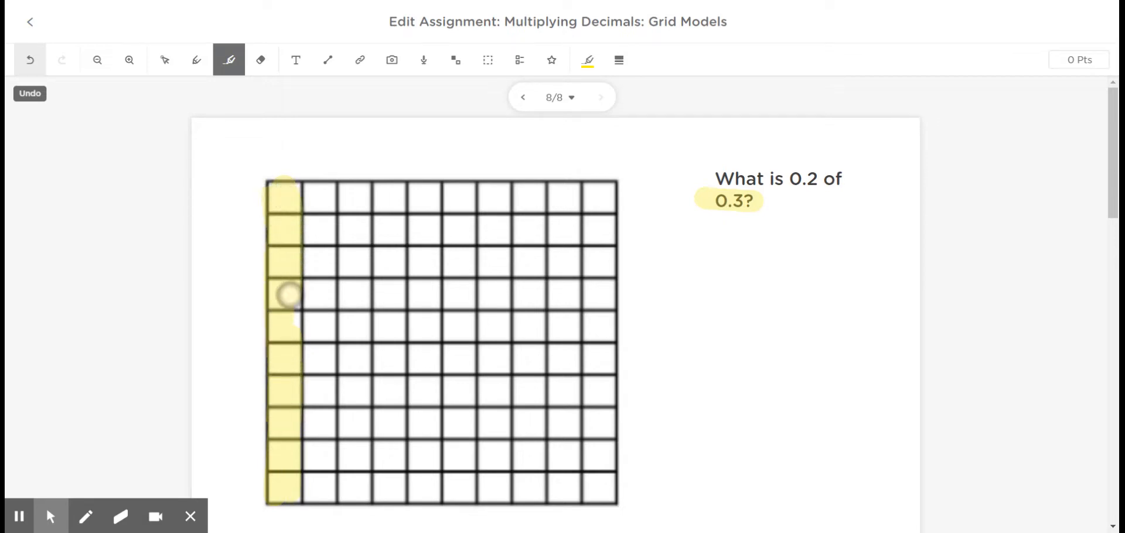
pyautogui.moveTo(287, 294); pyautogui.dragTo(308, 495)
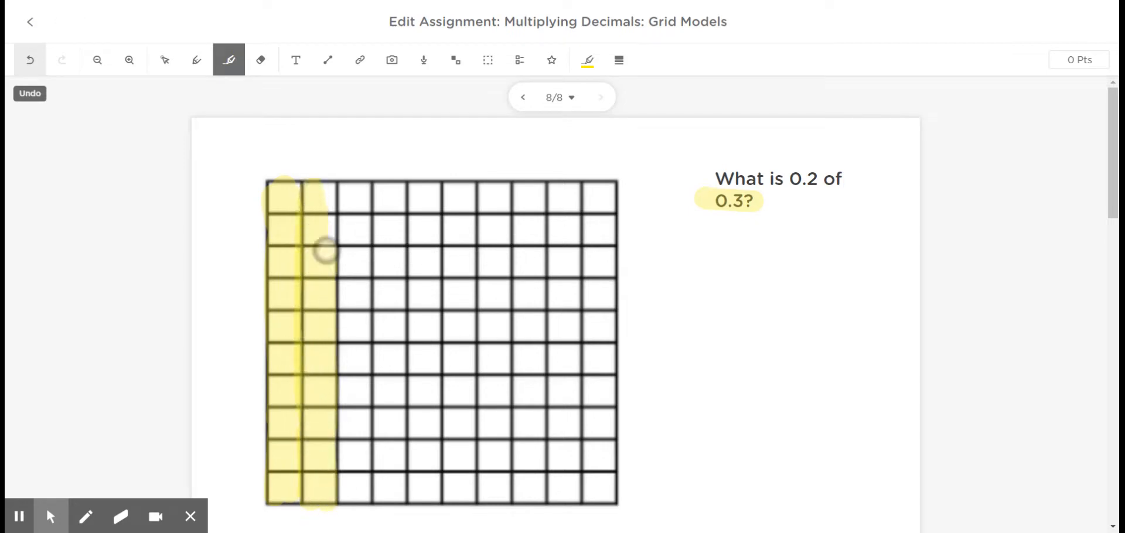
pyautogui.moveTo(320, 252); pyautogui.dragTo(348, 488)
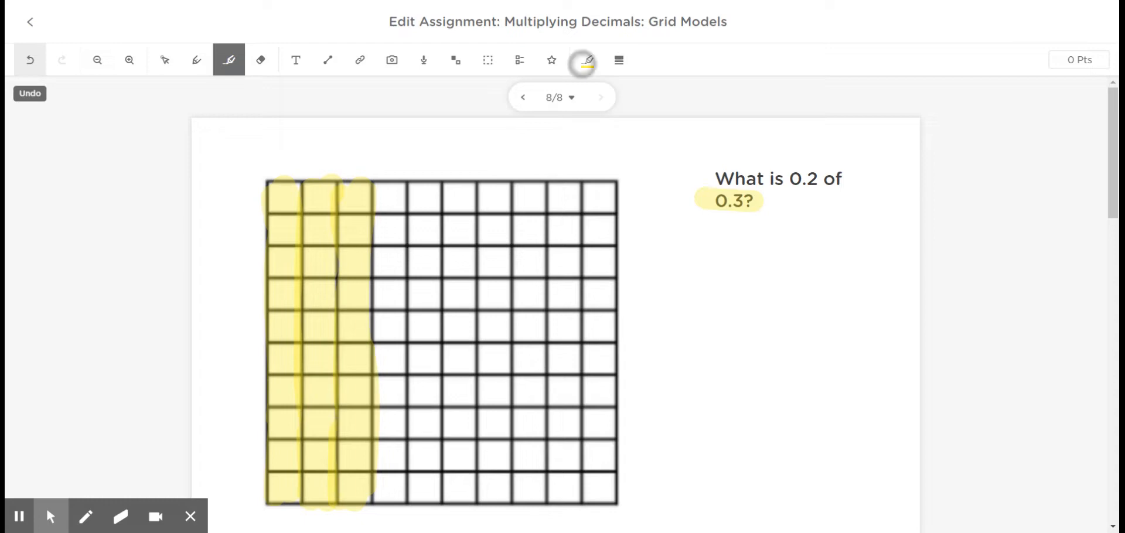
# Step: Switch the highlighter to blue and shade the top two grid rows over the yellow columns
pyautogui.click(588, 60)
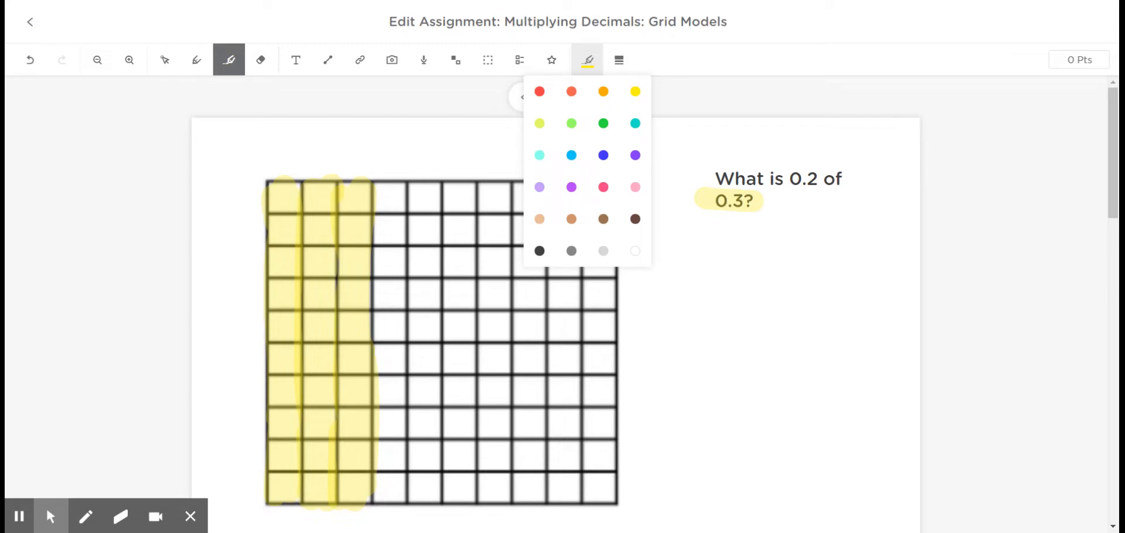
pyautogui.click(587, 61)
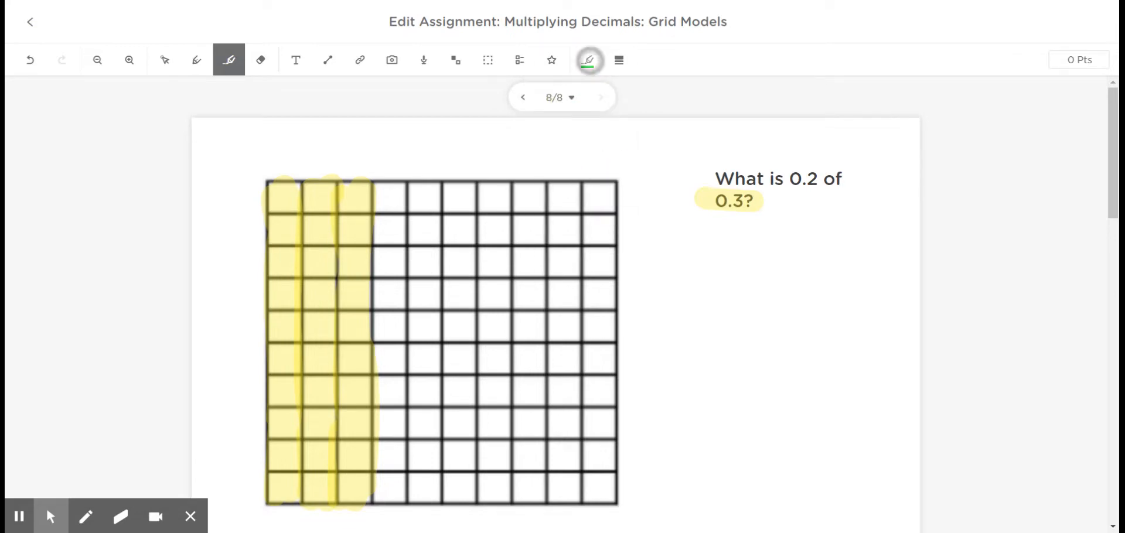
pyautogui.click(589, 60)
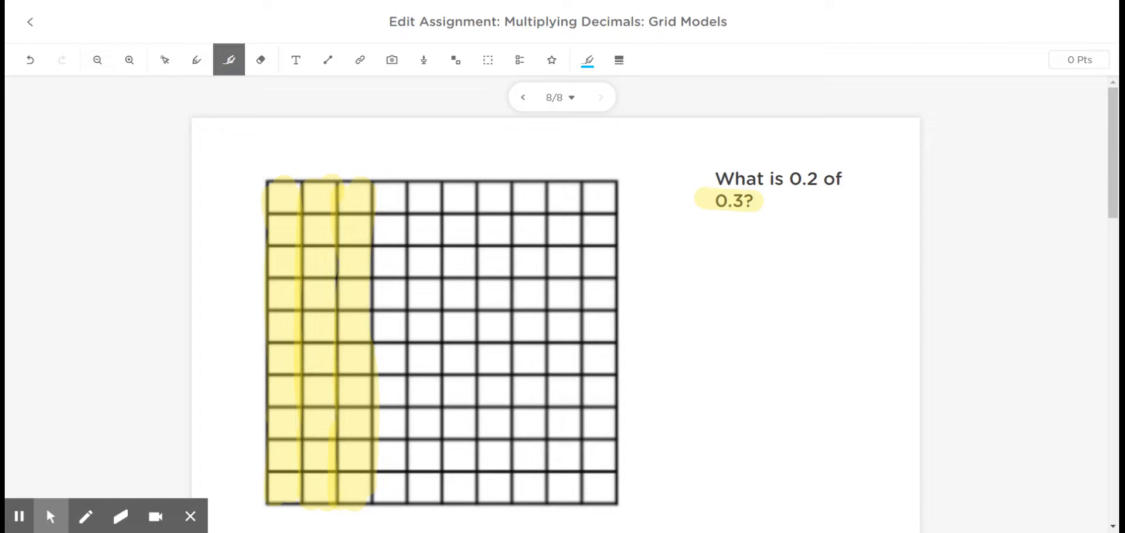
pyautogui.moveTo(269, 191); pyautogui.dragTo(369, 191)
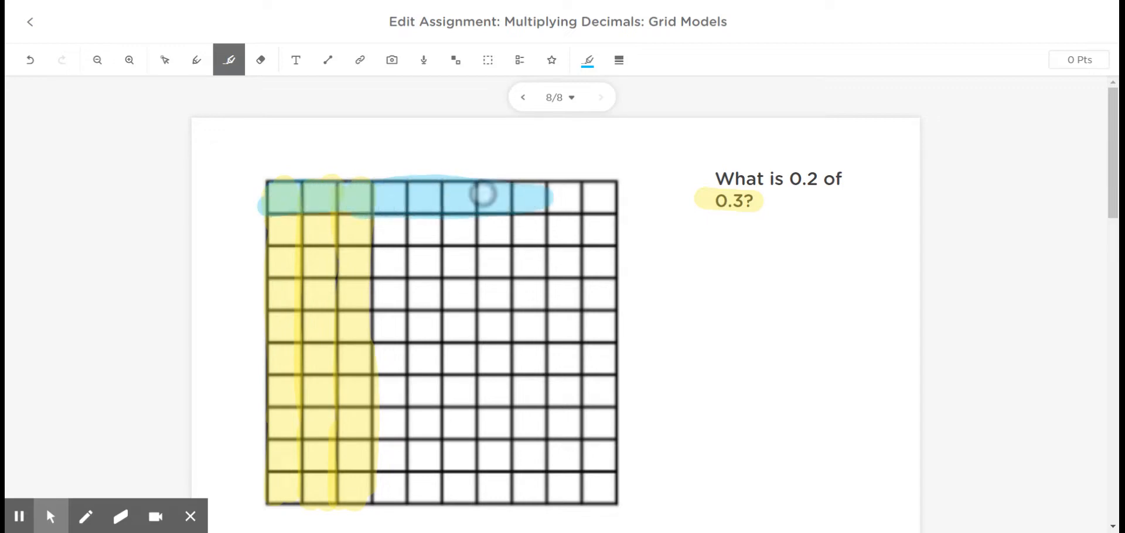
pyautogui.moveTo(495, 199); pyautogui.dragTo(617, 199)
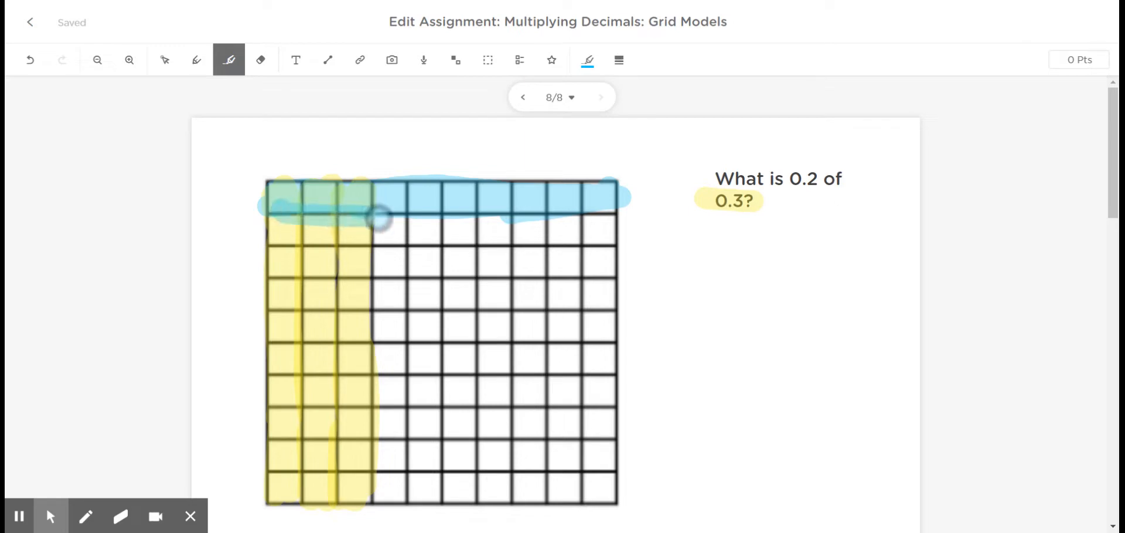
pyautogui.moveTo(381, 219); pyautogui.dragTo(473, 226)
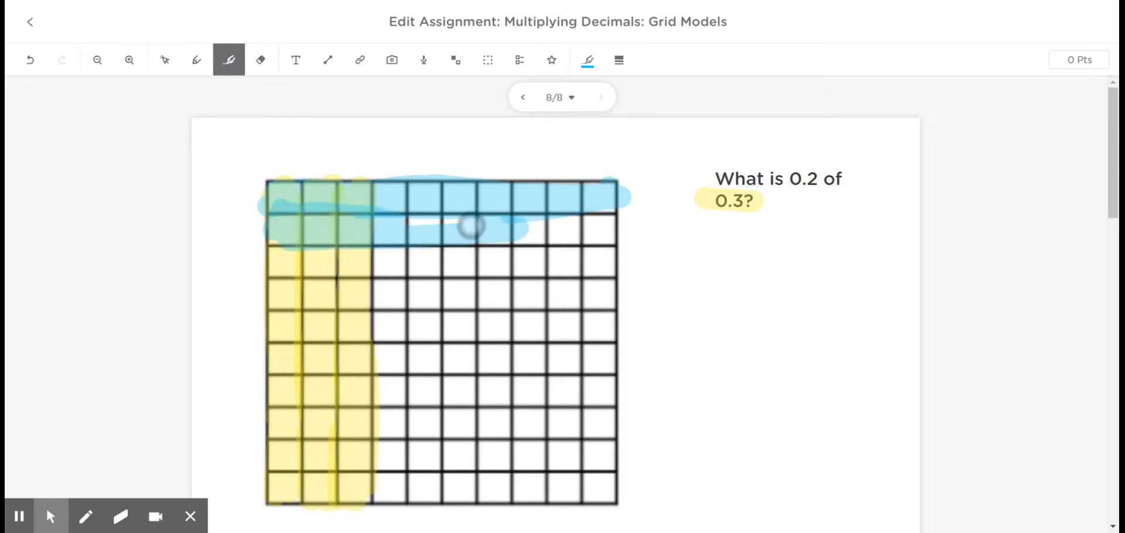
pyautogui.moveTo(473, 226); pyautogui.dragTo(606, 208)
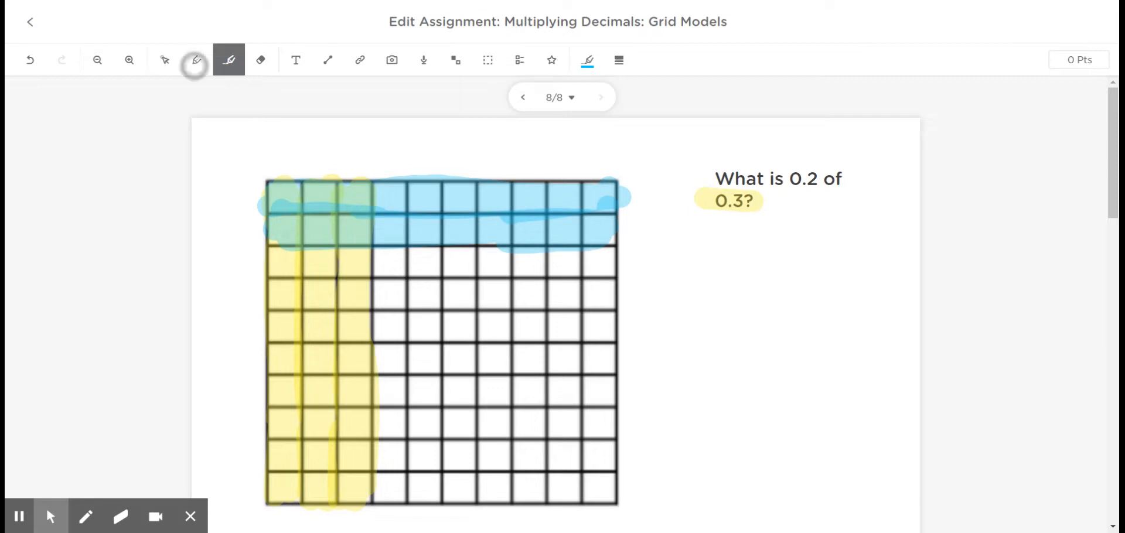
# Step: With the pen, number the six overlapping squares 1–6 and write the numerator 6
pyautogui.click(196, 60)
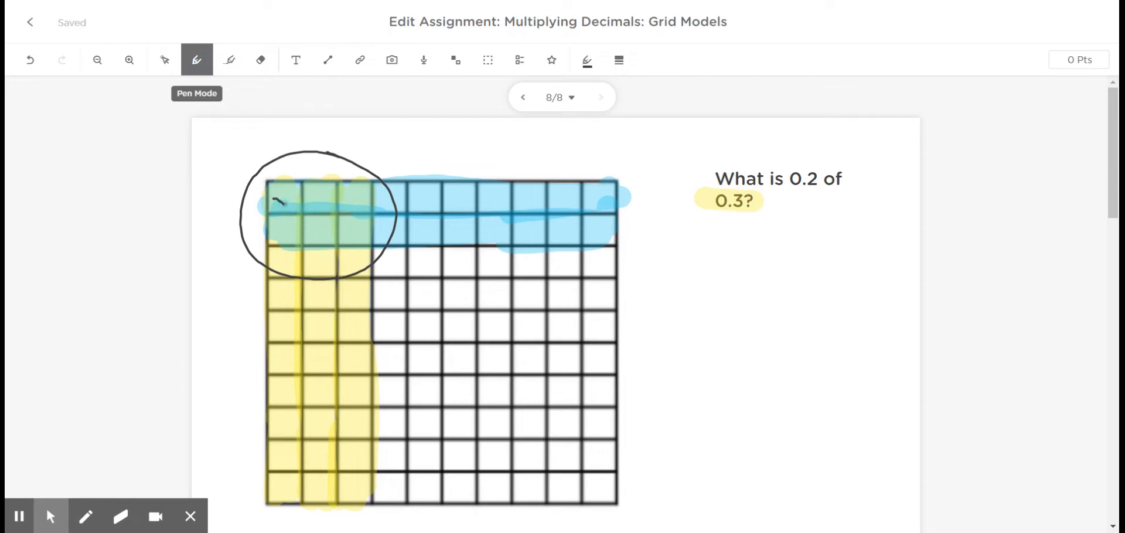
pyautogui.moveTo(315, 205); pyautogui.dragTo(359, 194)
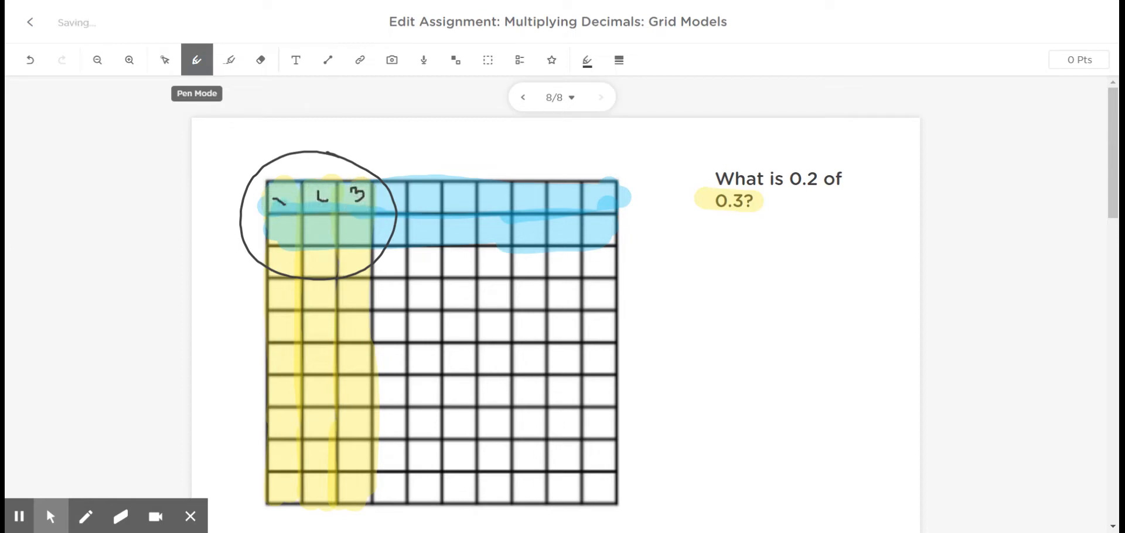
pyautogui.moveTo(280, 229); pyautogui.dragTo(319, 237)
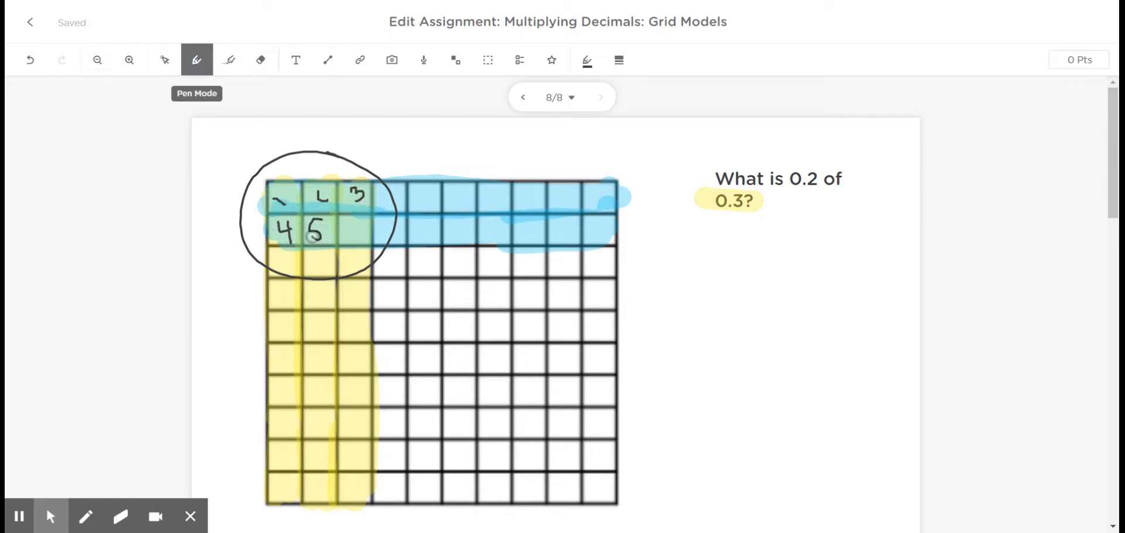
pyautogui.moveTo(344, 222); pyautogui.dragTo(355, 244)
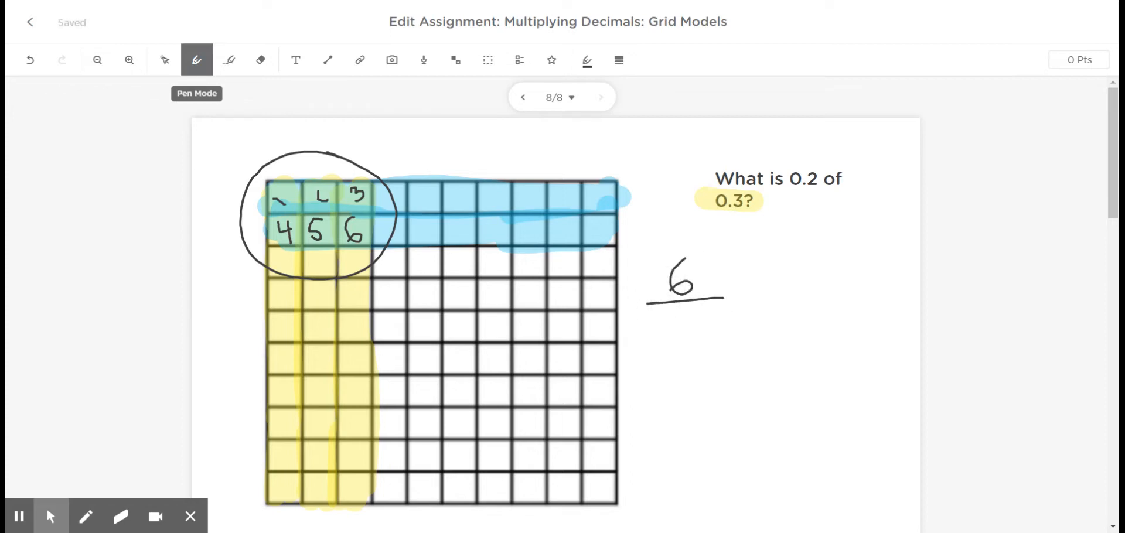
# Step: Write 100 under the 6 and return to the assignment's slide overview
pyautogui.moveTo(660, 327); pyautogui.dragTo(860, 342)
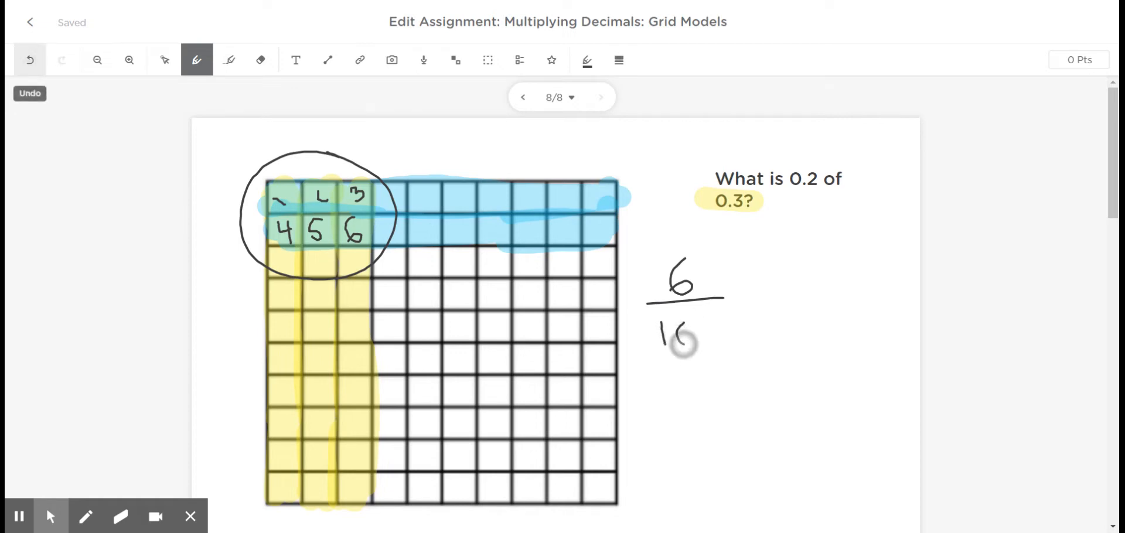
pyautogui.moveTo(689, 337); pyautogui.dragTo(857, 341)
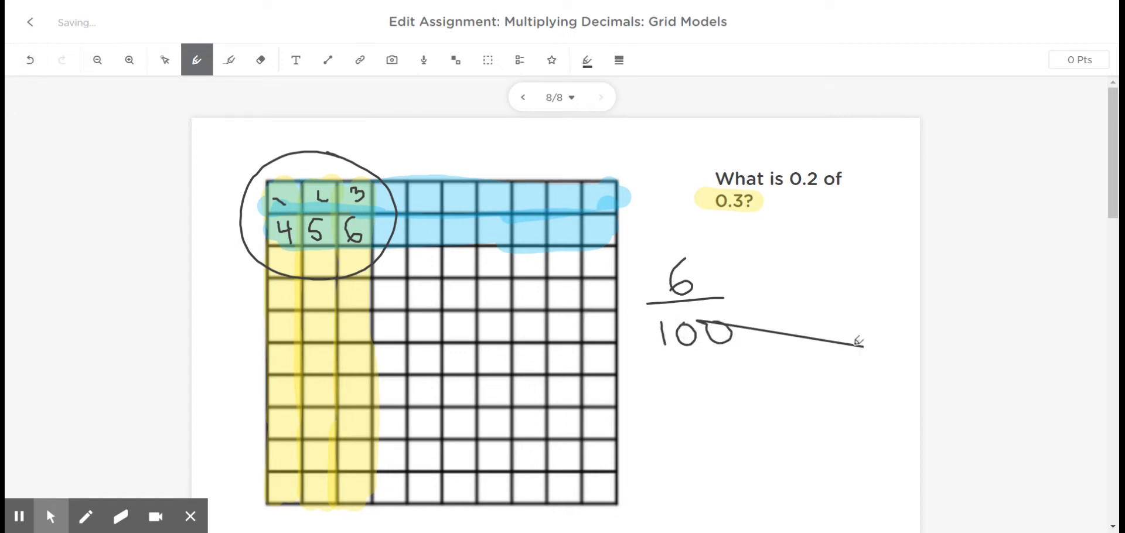
pyautogui.click(29, 60)
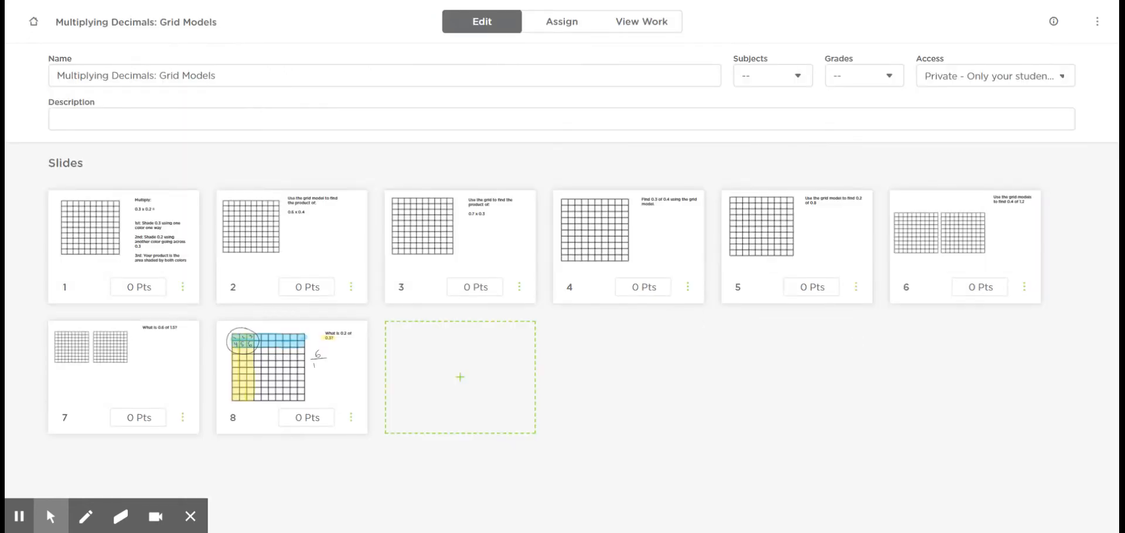
# Step: Reopen slide 8, rewrite 100 under the 6, and write 0.06 below
pyautogui.doubleClick(290, 376)
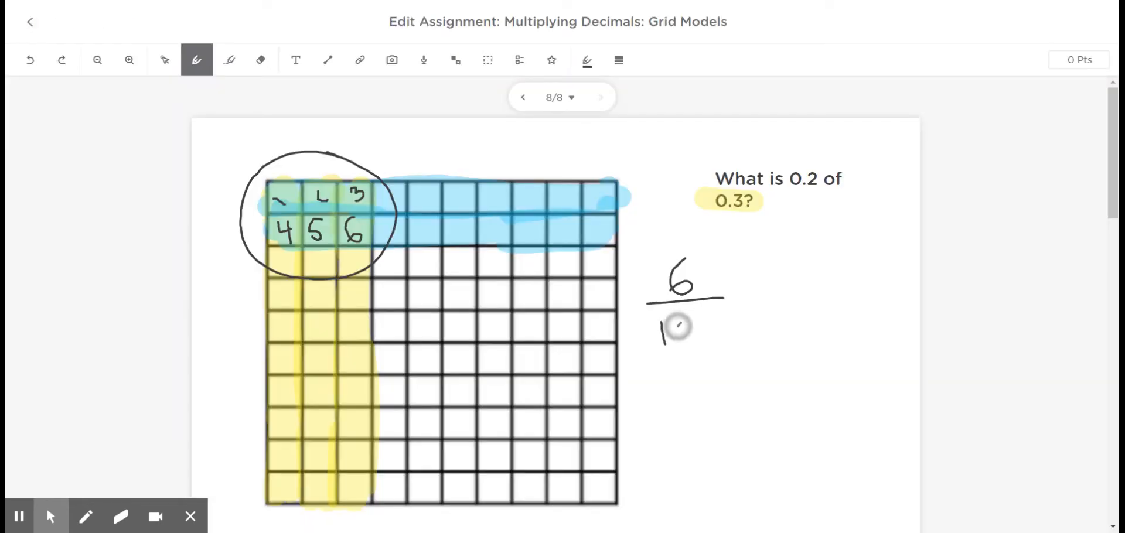
pyautogui.moveTo(660, 330); pyautogui.dragTo(710, 330)
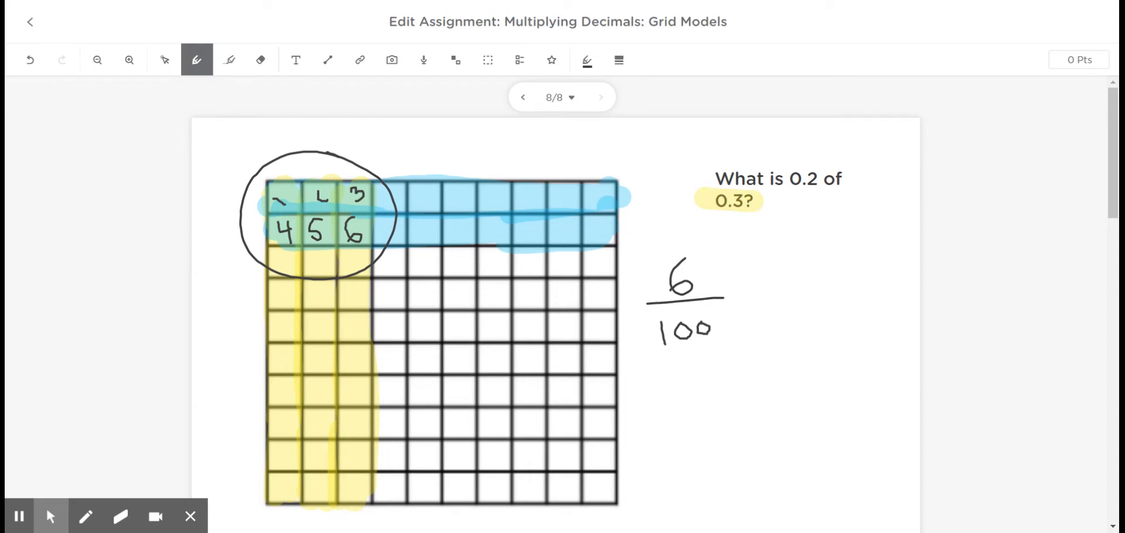
pyautogui.moveTo(655, 387); pyautogui.dragTo(678, 402)
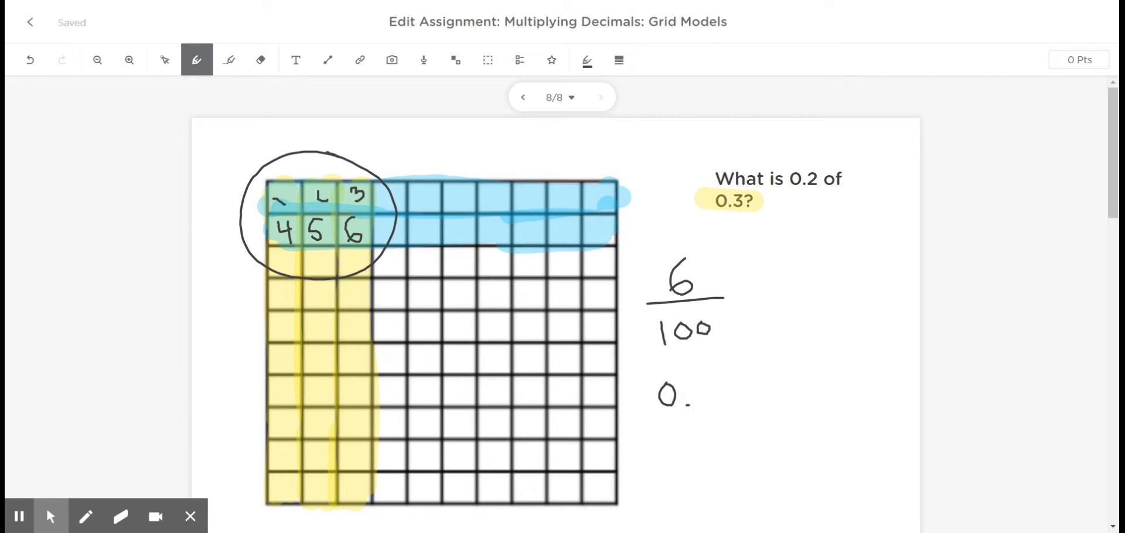
pyautogui.moveTo(689, 391); pyautogui.dragTo(746, 390)
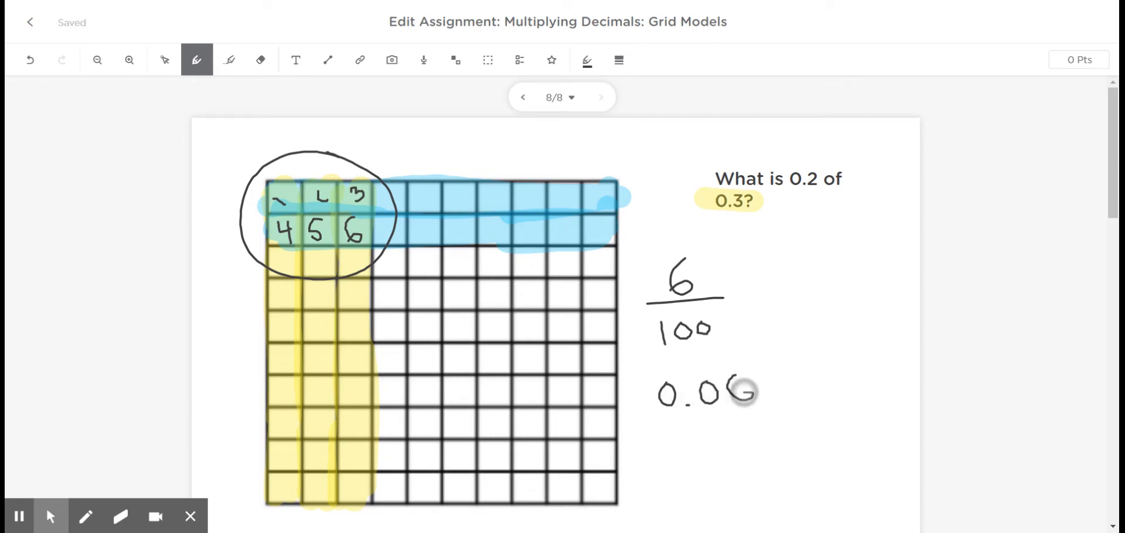